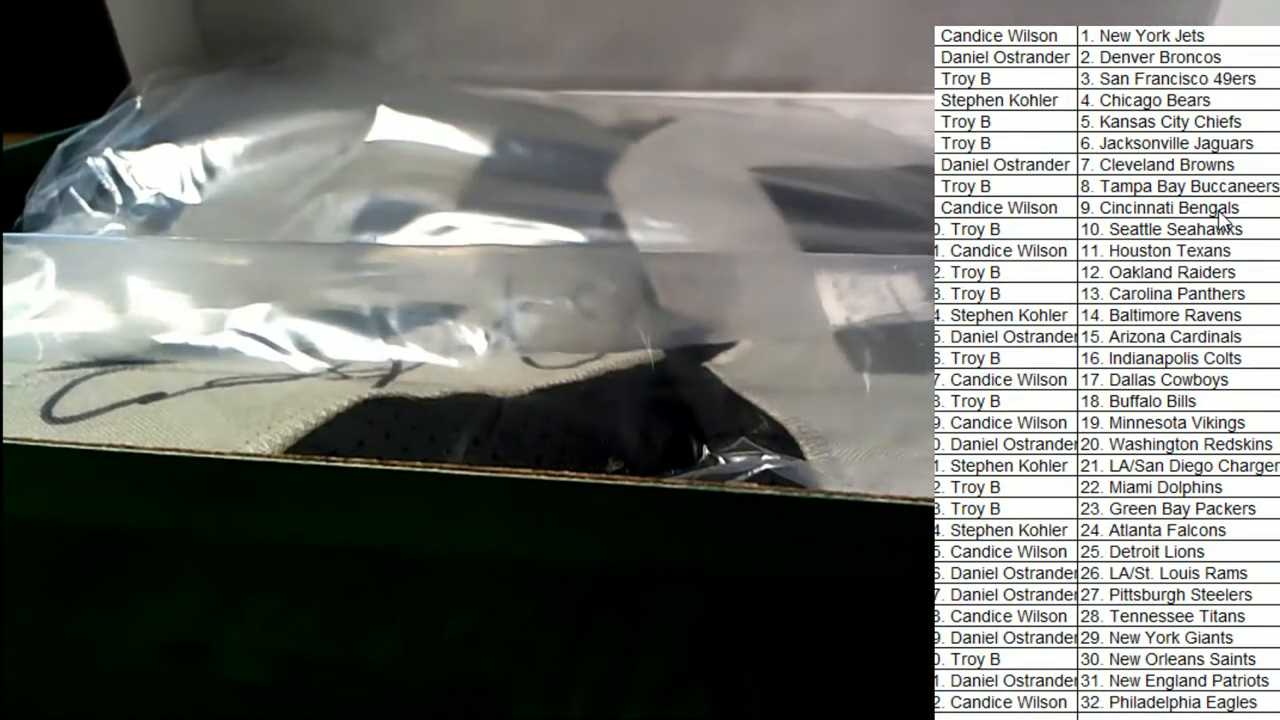
- Mark Troy B, paired with 12. Oakland Raiders, as the winner with a yellow fill
left_click(1000, 272)
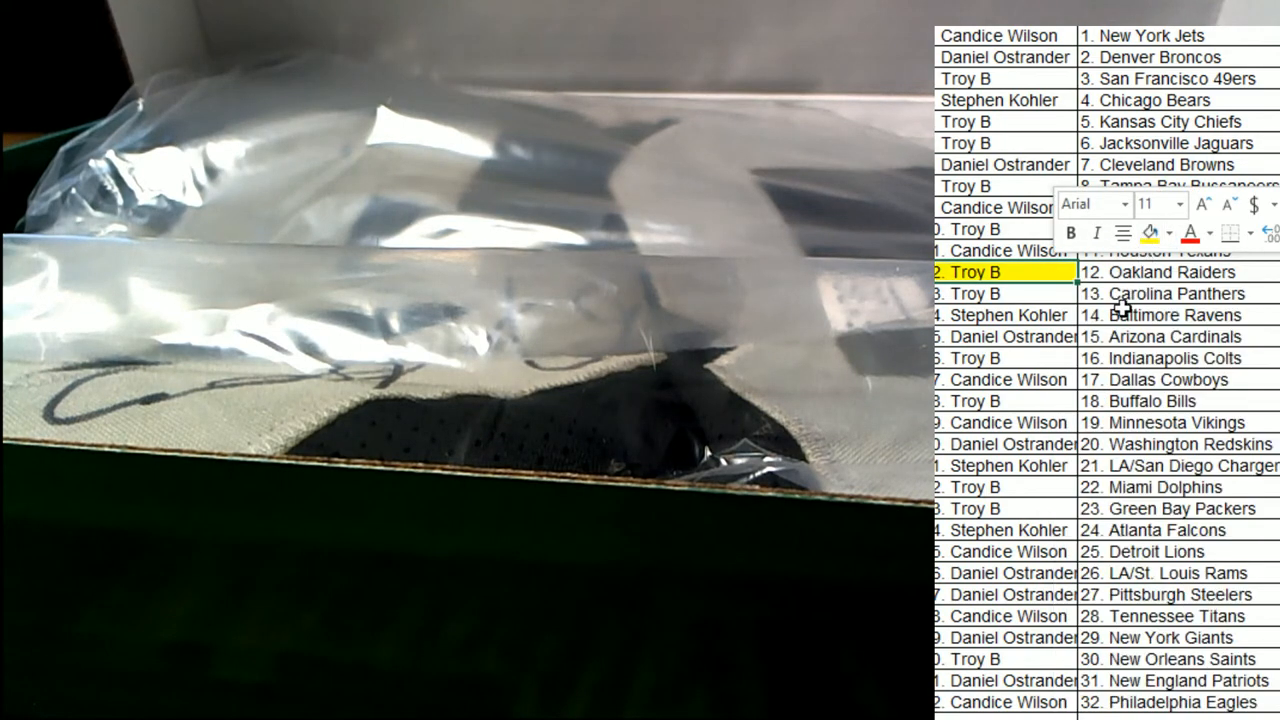